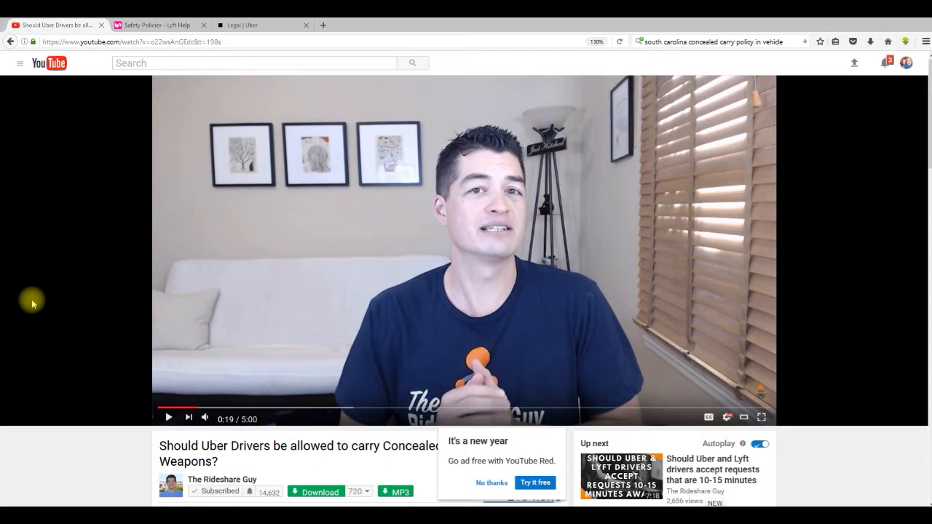
mouse_move(168, 417)
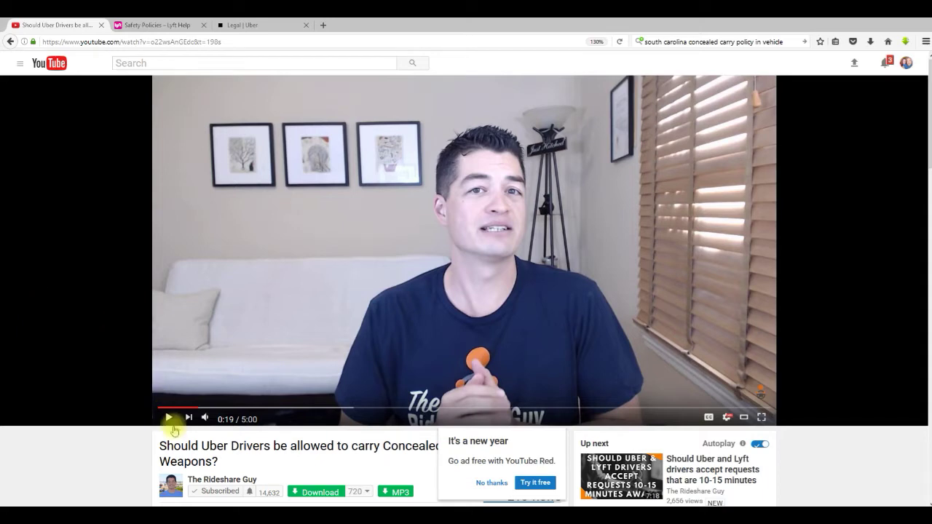
mouse_move(342, 461)
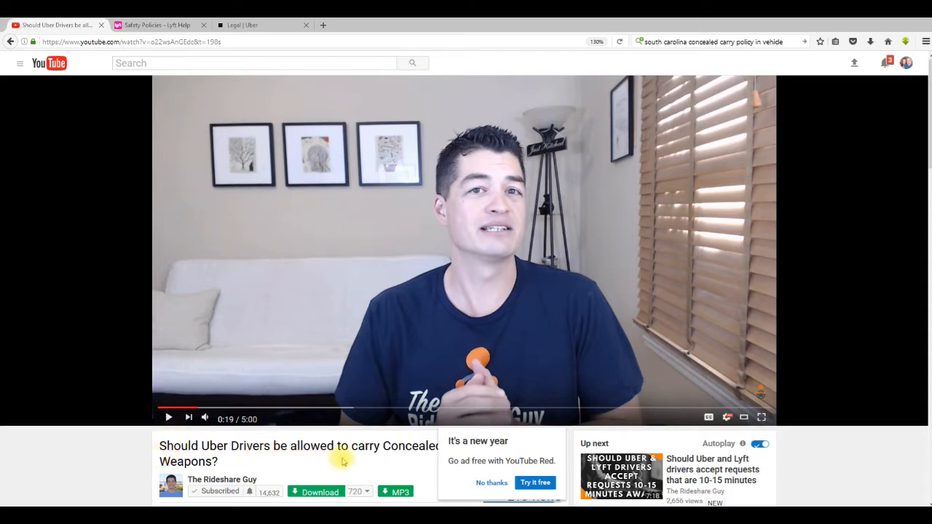
mouse_move(32, 362)
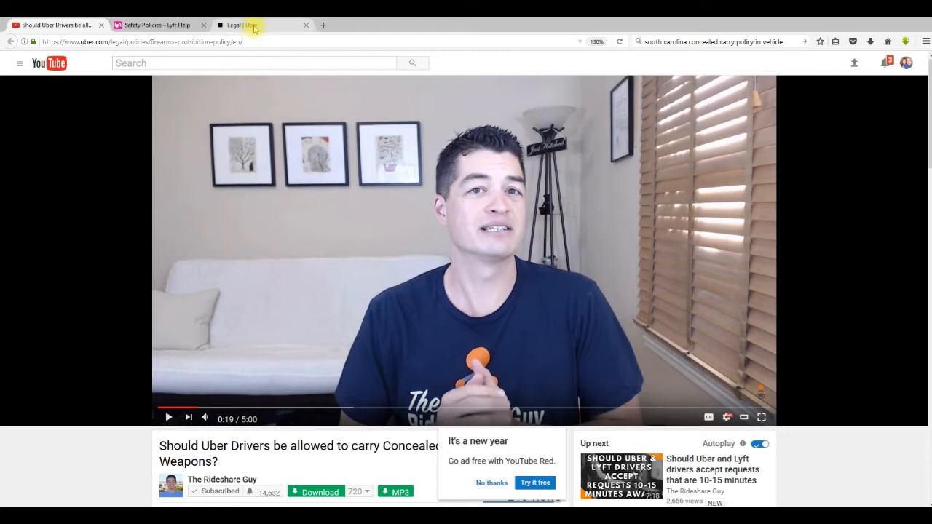
Step: Switch to the 'Legal | Uber' tab showing Uber's Firearms Prohibition Policy
left_click(240, 25)
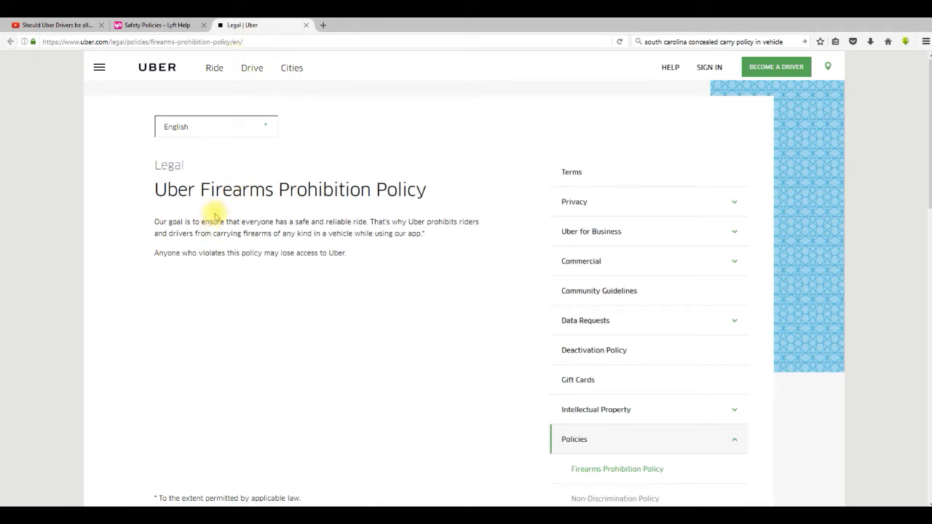
mouse_move(327, 207)
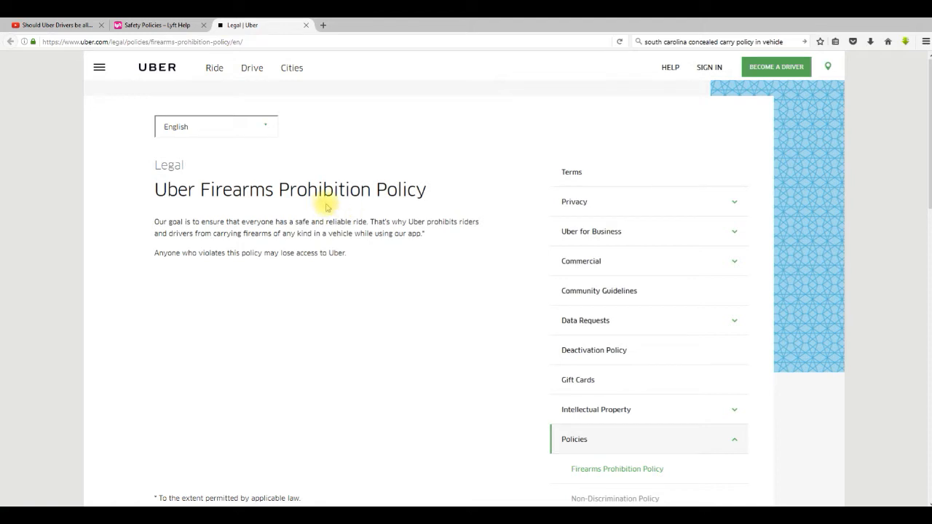
mouse_move(398, 208)
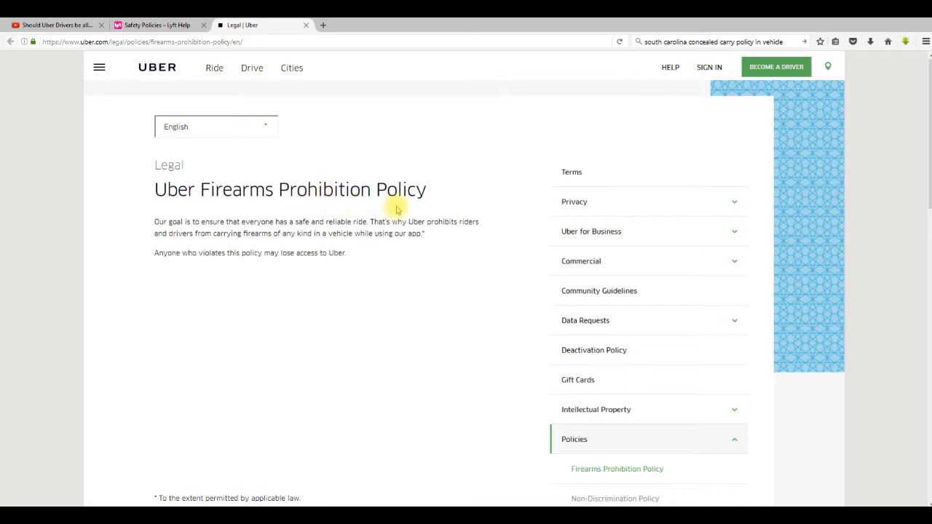
mouse_move(236, 293)
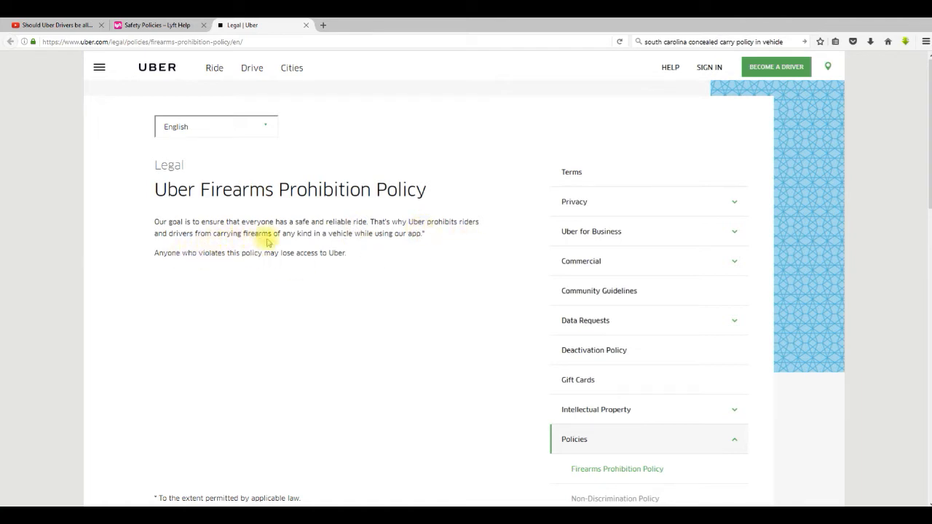
mouse_move(348, 255)
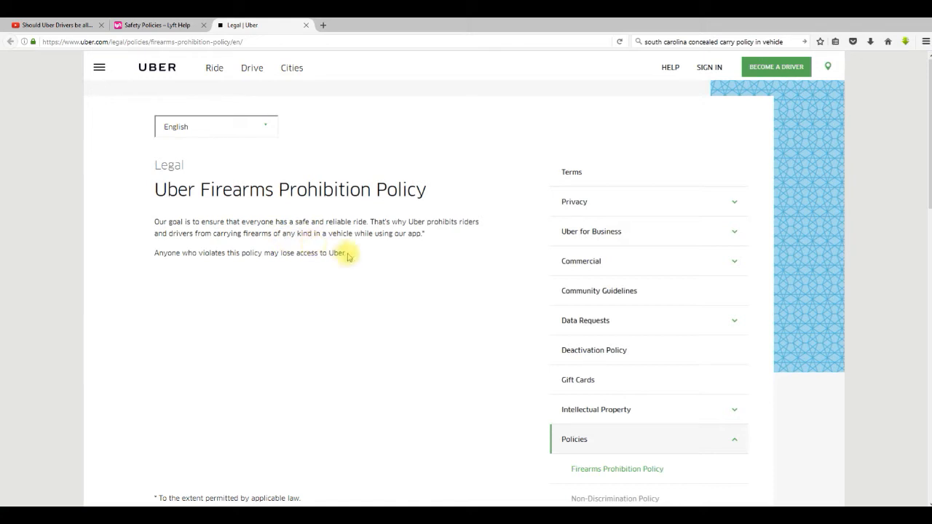
mouse_move(357, 272)
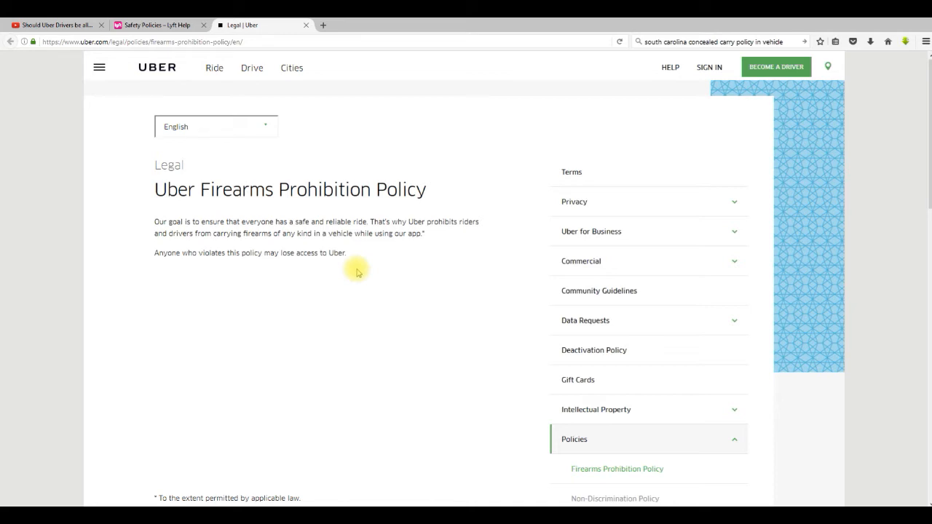
mouse_move(395, 266)
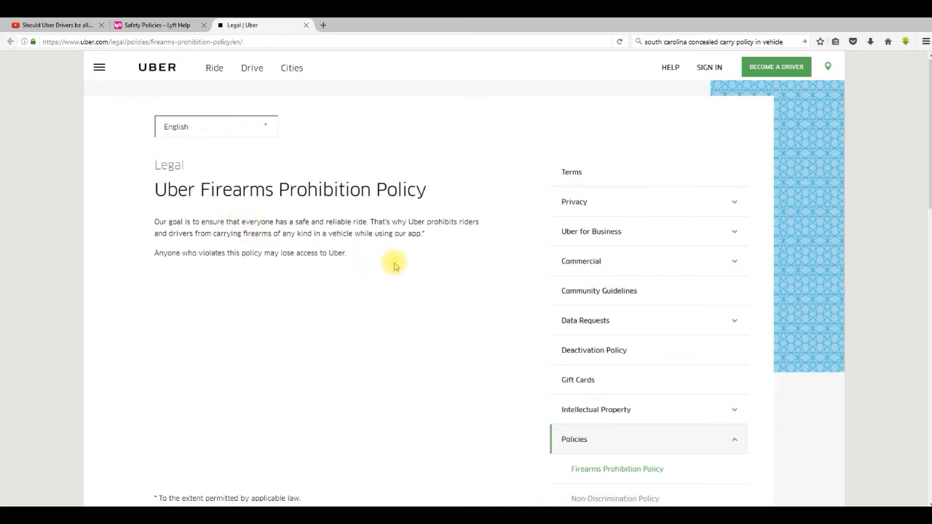
mouse_move(211, 240)
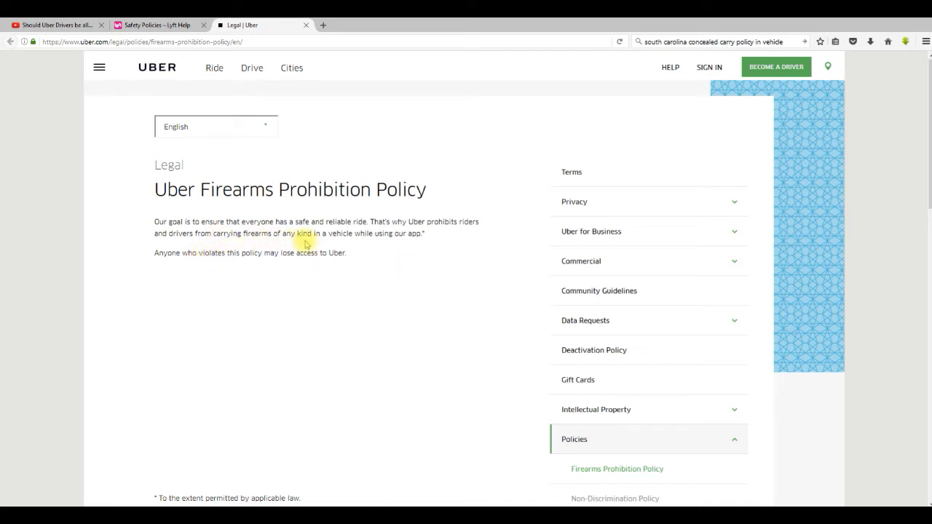
mouse_move(411, 246)
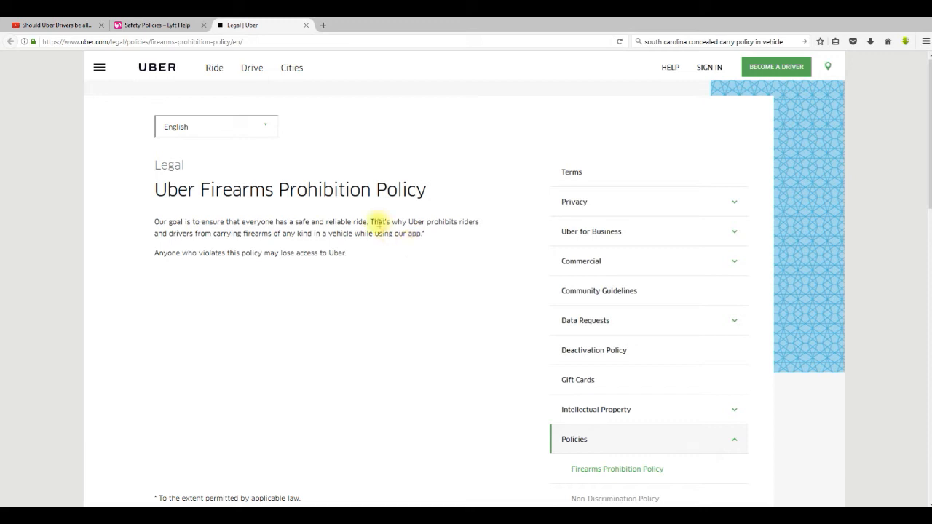
left_click(155, 25)
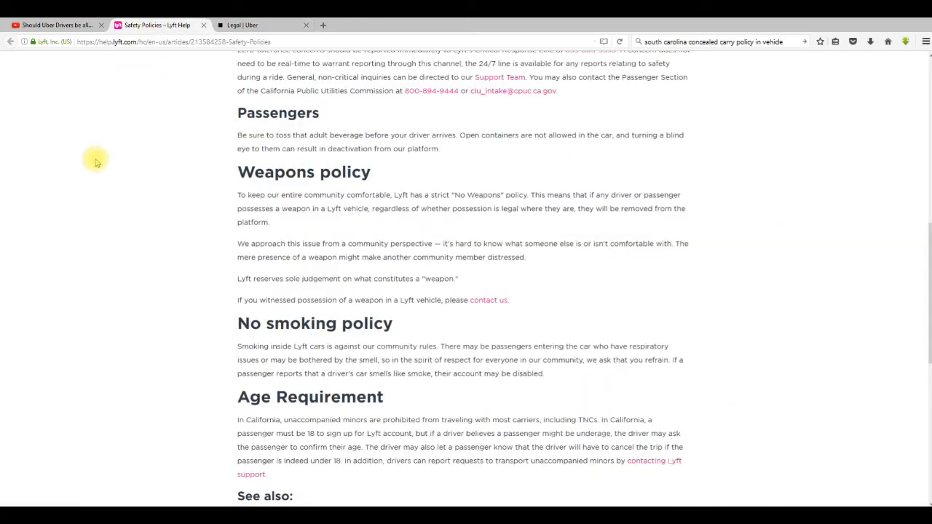
mouse_move(264, 232)
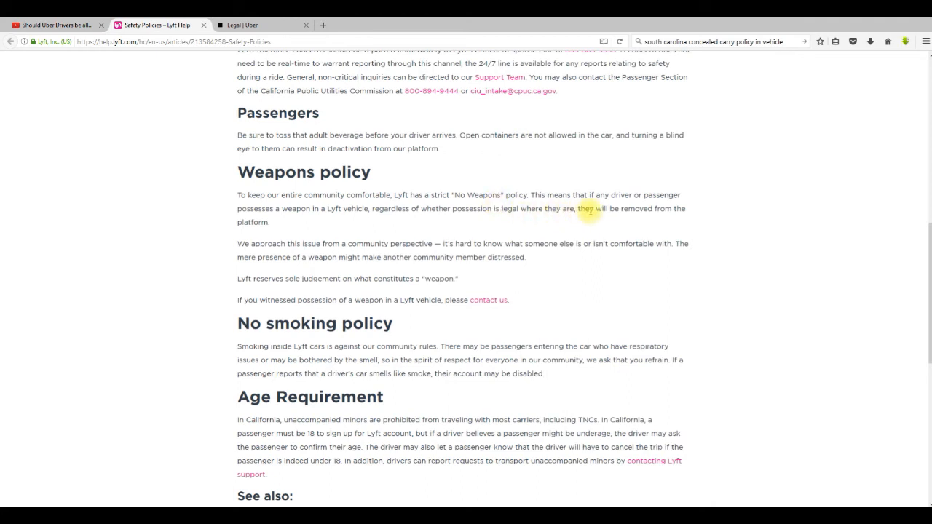
mouse_move(279, 223)
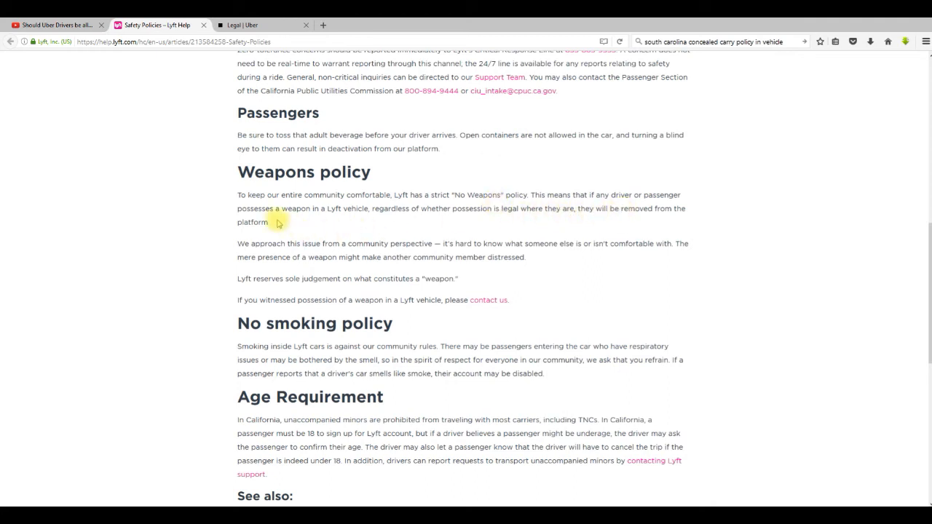
mouse_move(364, 219)
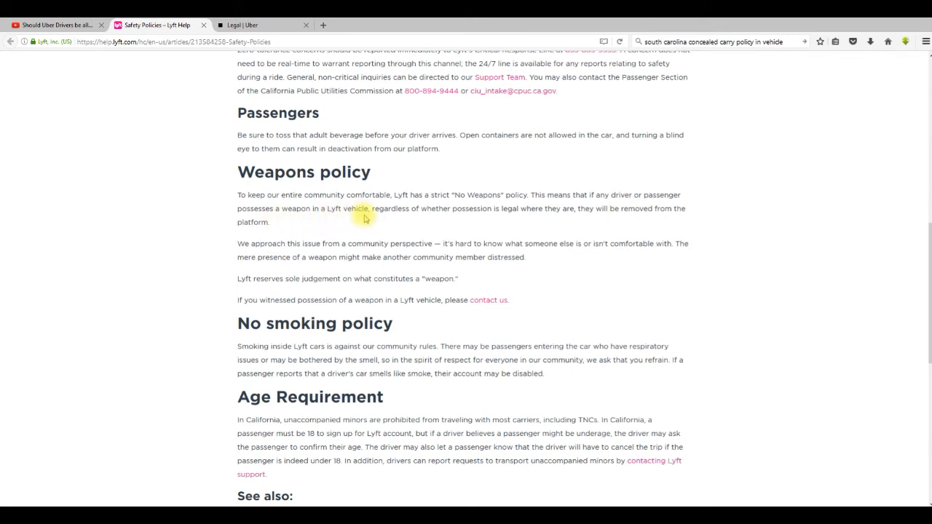
mouse_move(391, 222)
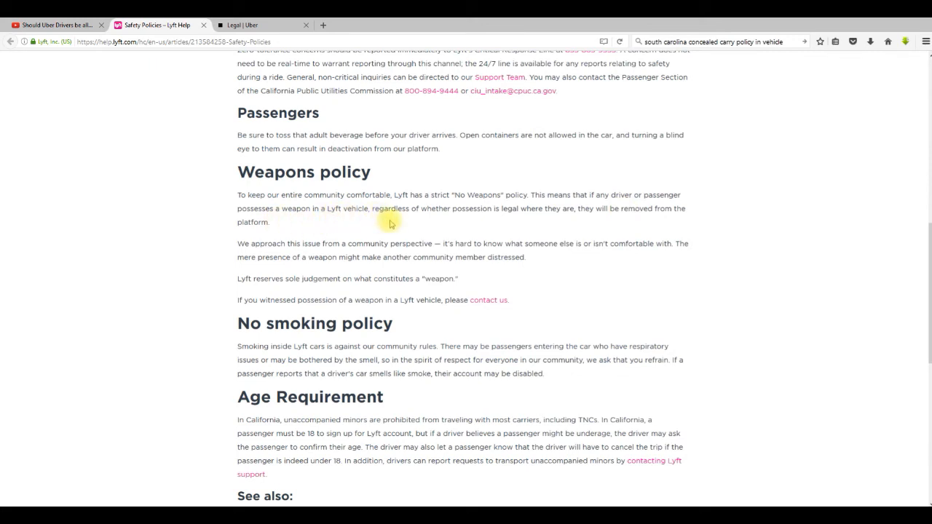
mouse_move(527, 226)
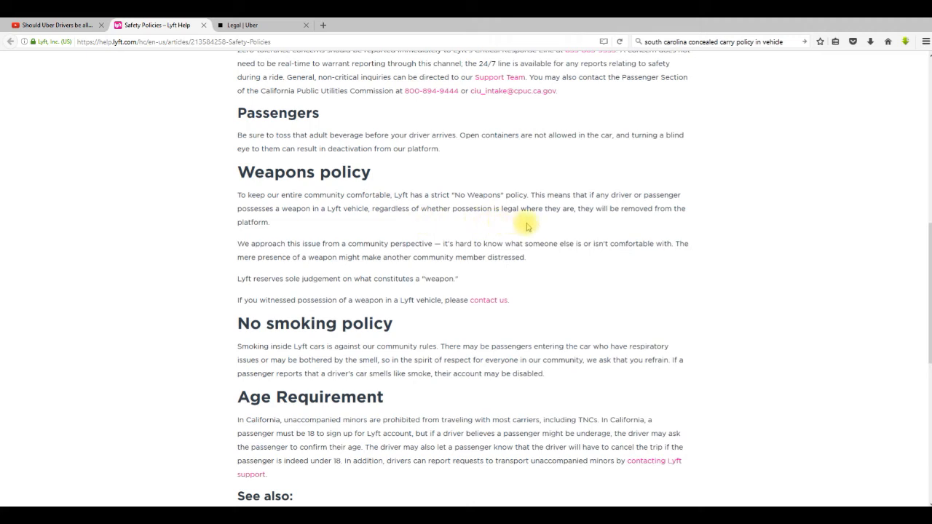
mouse_move(649, 221)
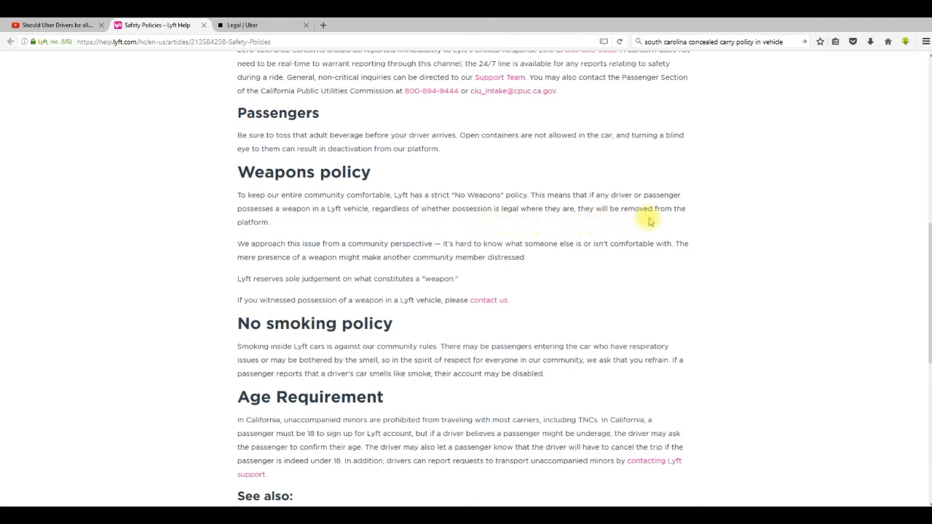
mouse_move(241, 277)
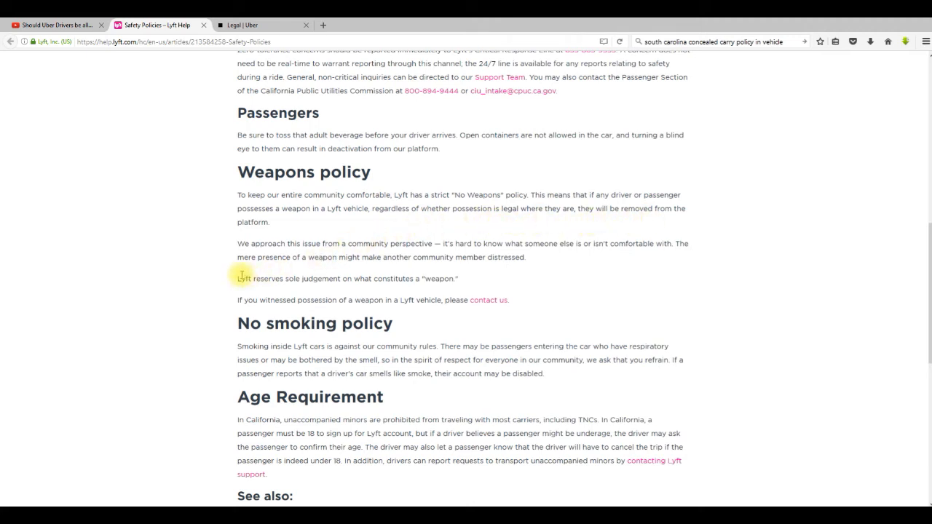
mouse_move(340, 247)
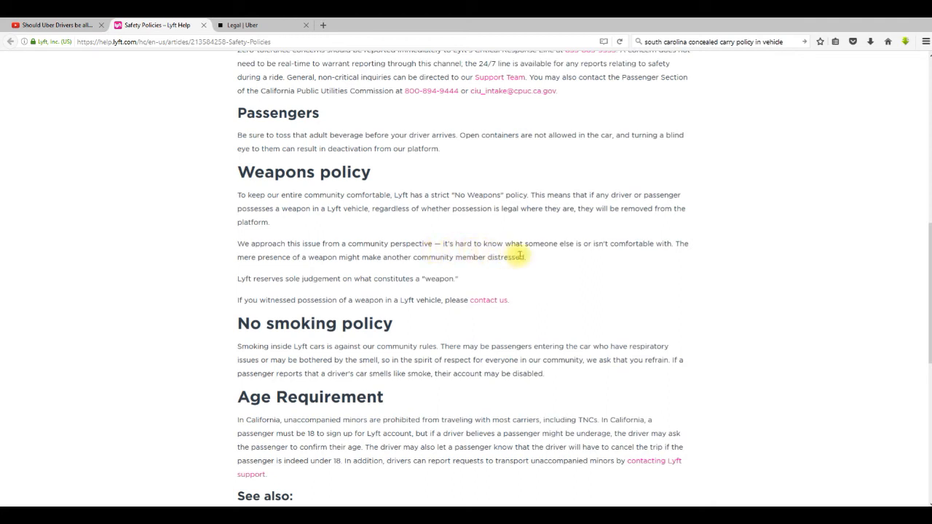
mouse_move(588, 257)
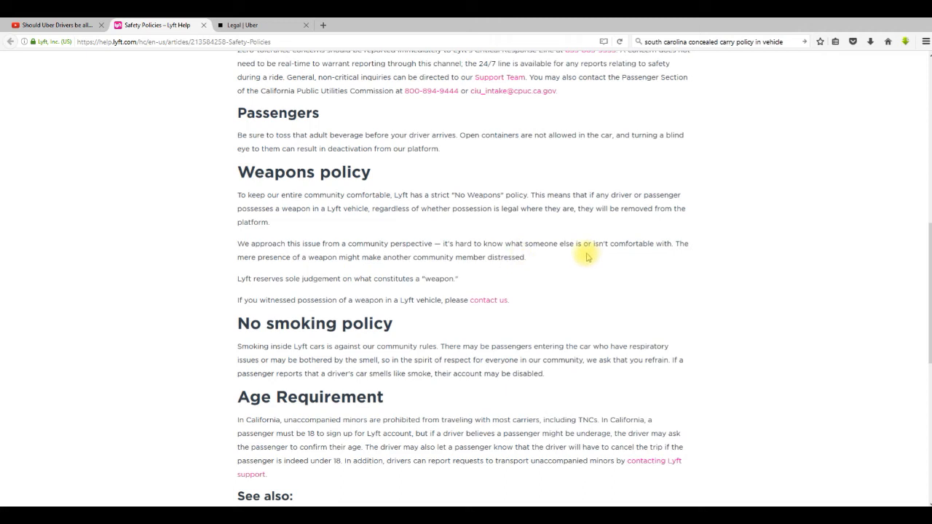
mouse_move(653, 260)
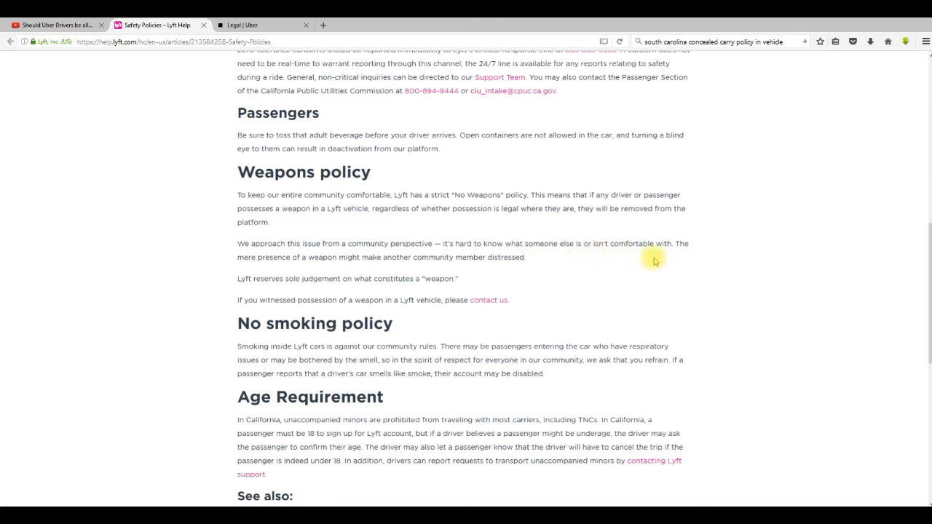
mouse_move(678, 266)
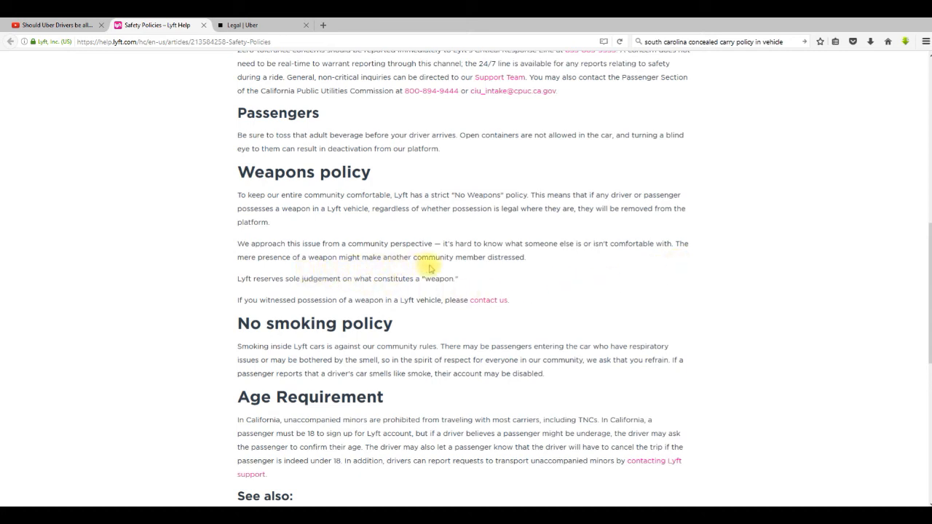
mouse_move(618, 280)
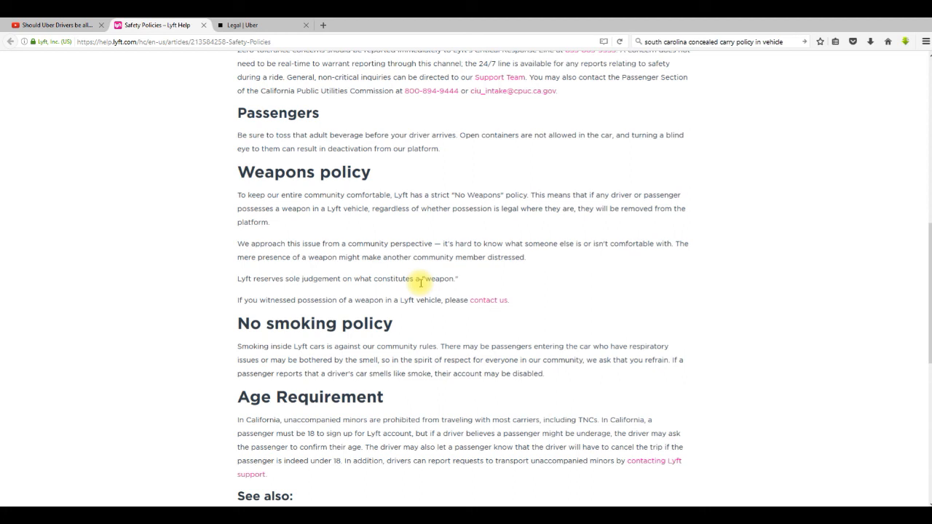
Step: Return to the YouTube tab 'Should Uber Drivers be allowed...', paused at 0:19
left_click(57, 24)
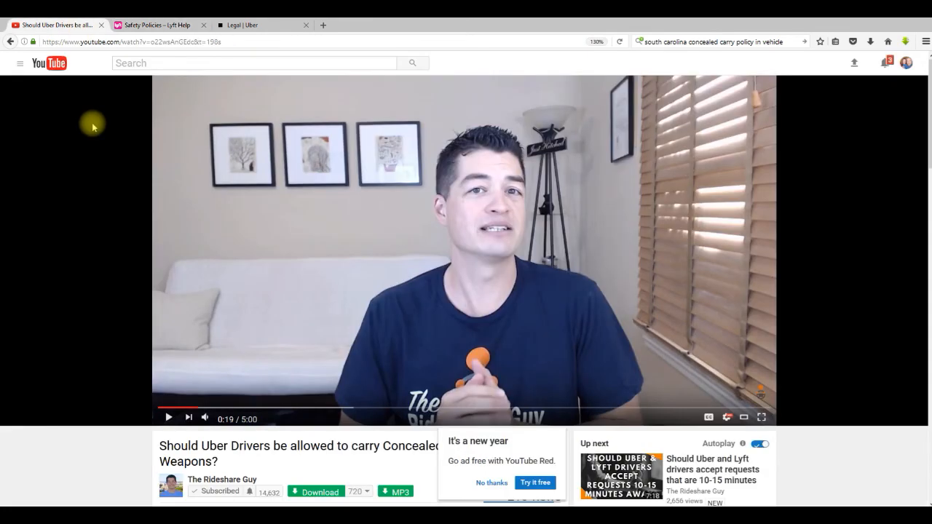